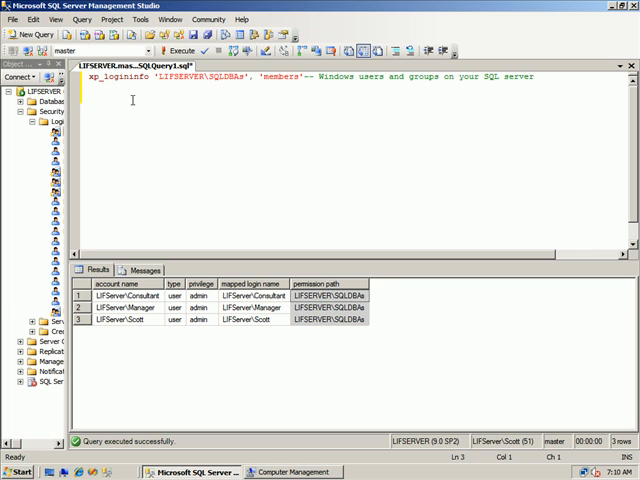
Write SELECT * FROM sys.server_principals to list all server principals.
{"action": "type", "text": "SELECT"}
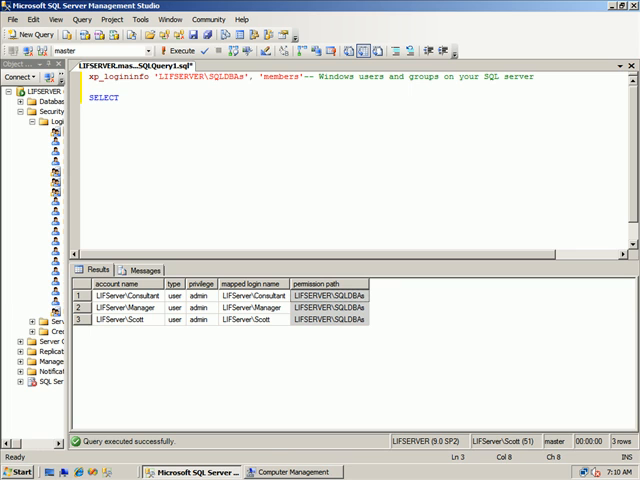
{"action": "type", "text": "* FROM sys."}
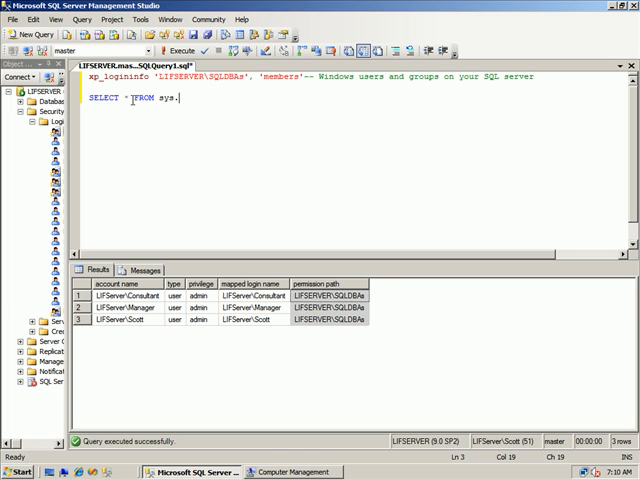
{"action": "type", "text": "server"}
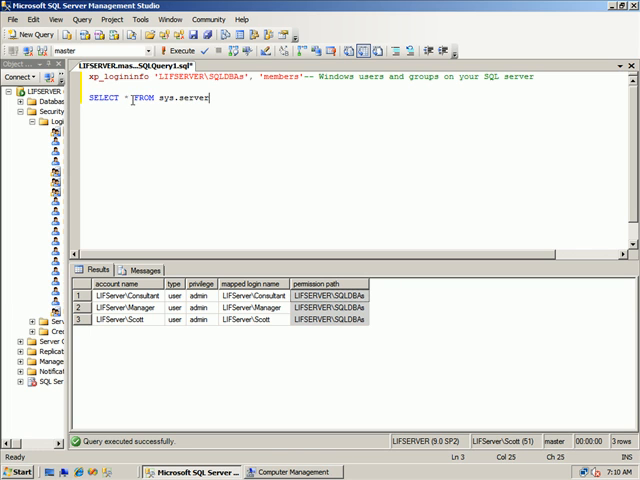
{"action": "type", "text": "_principals"}
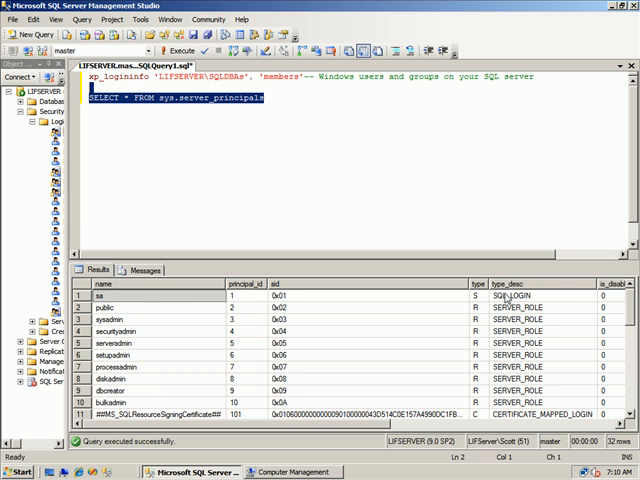
Scroll the results grid to inspect type_desc, then return to the query.
{"action": "scroll", "scroll_direction": "down", "scroll_amount": 3}
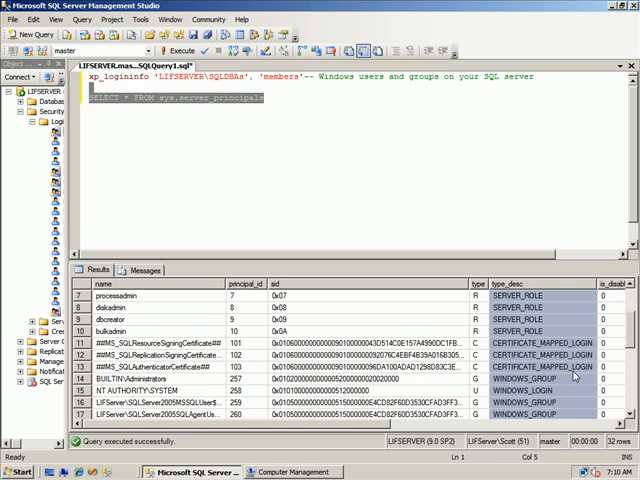
{"action": "scroll", "scroll_direction": "down", "scroll_amount": 3}
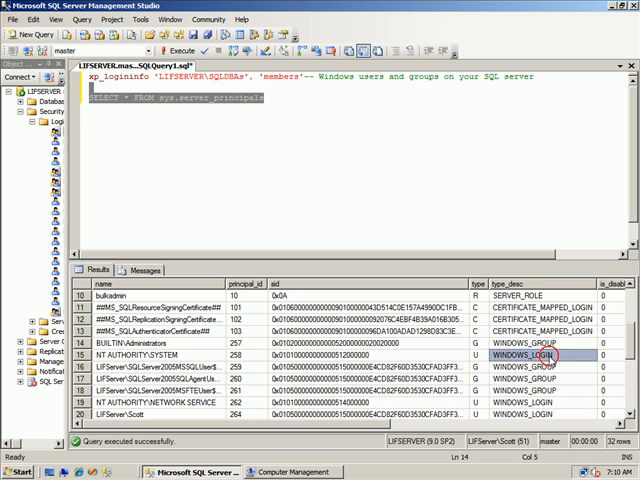
{"action": "left_click", "coordinate": [480, 372]}
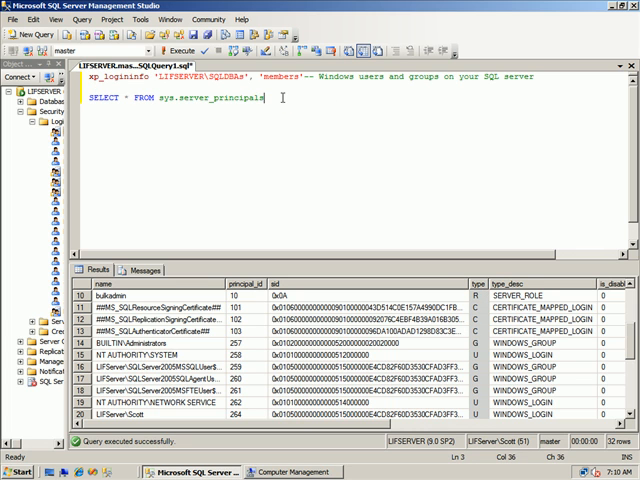
Filter the principals query with WHERE type='G' plus a comment and view the group members.
{"action": "type", "text": "WHERE type="}
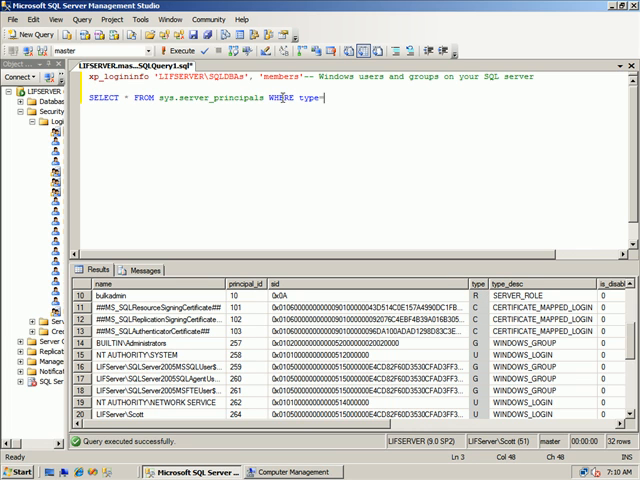
{"action": "type", "text": "'G' -- returns only the Windows Groups that are logins"}
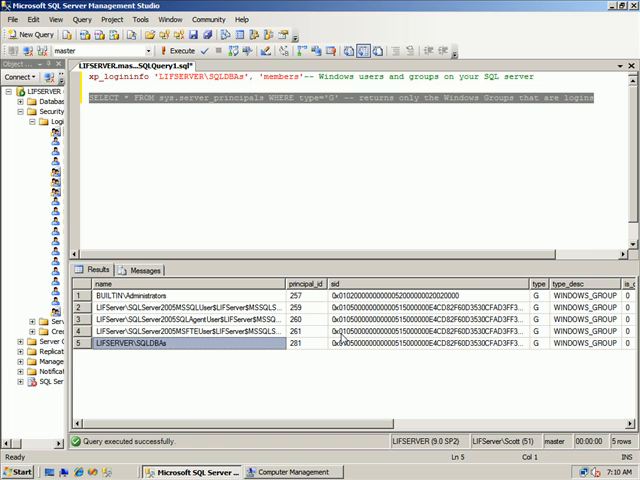
{"action": "mouse_move", "coordinate": [344, 338]}
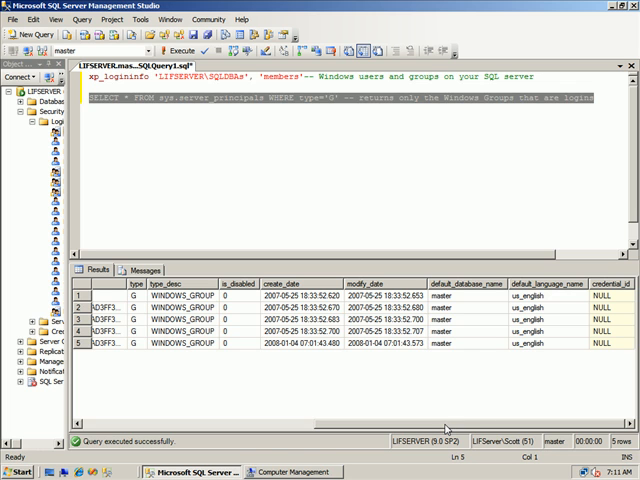
{"action": "scroll", "scroll_direction": "right", "scroll_amount": 3}
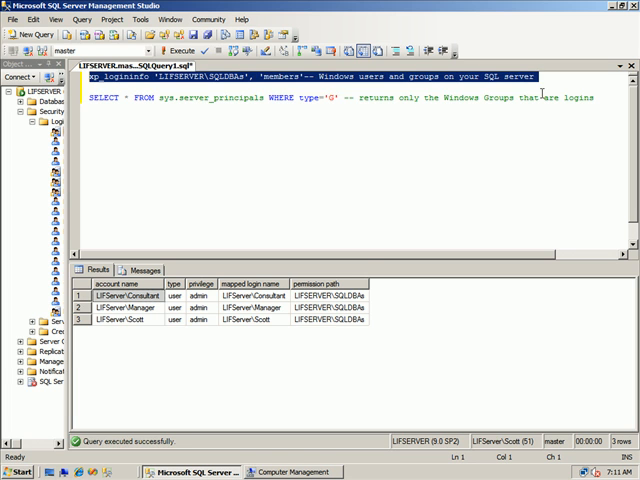
Edit the xp_logininfo group name to another Windows group.
{"action": "left_click", "coordinate": [188, 50]}
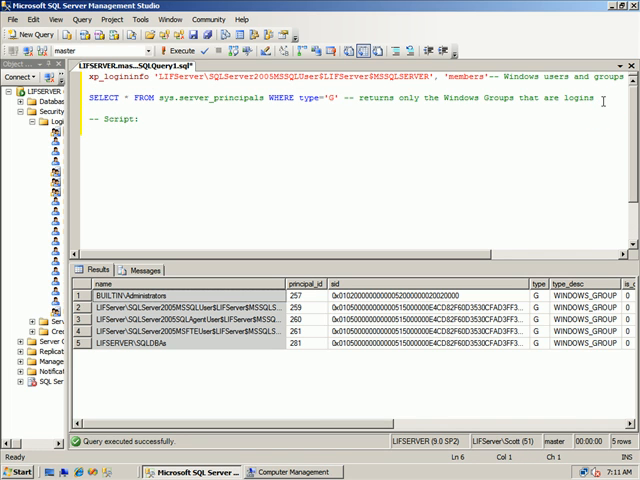
{"action": "type", "text": "SET NOCOUNT ON"}
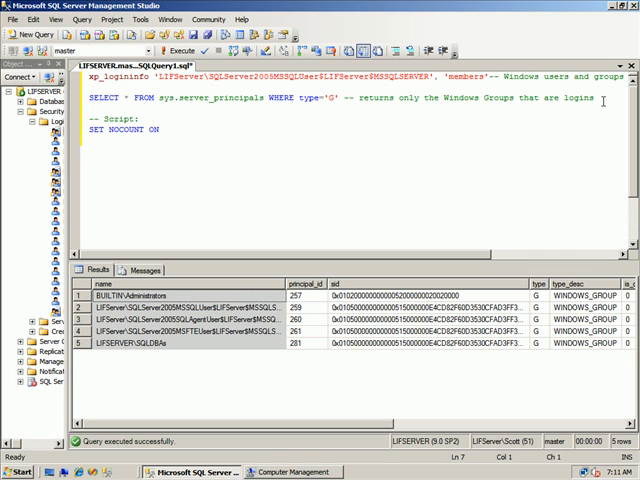
{"action": "type", "text": "DECLARE @"}
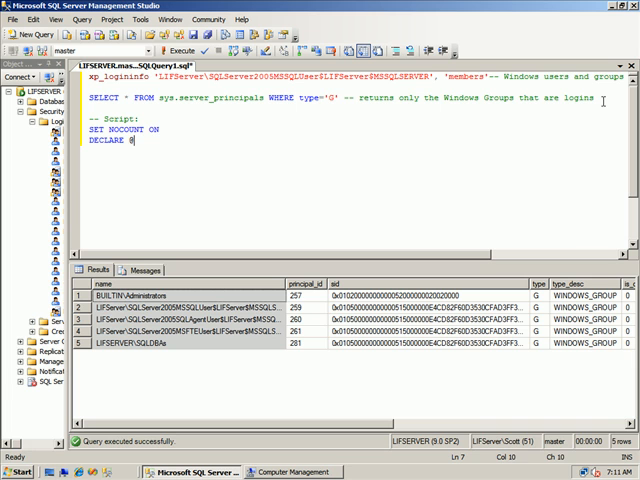
{"action": "type", "text": "@WindowsGroups T"}
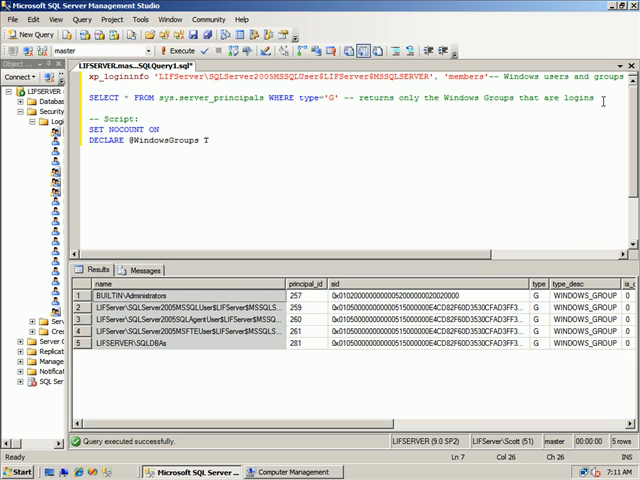
{"action": "type", "text": "TABLE (Name SYSNAME"}
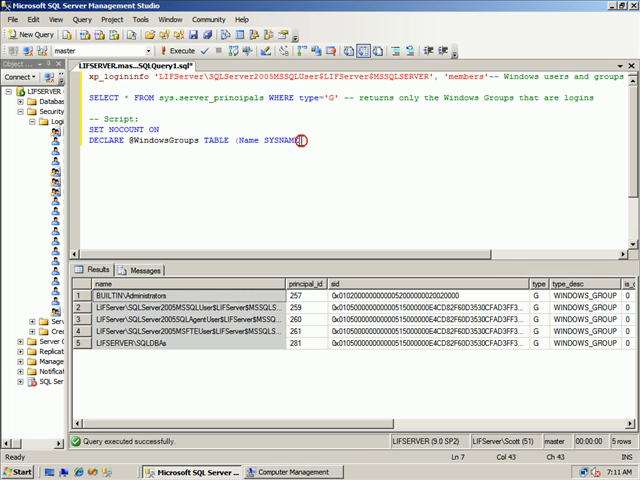
{"action": "mouse_move", "coordinate": [260, 196]}
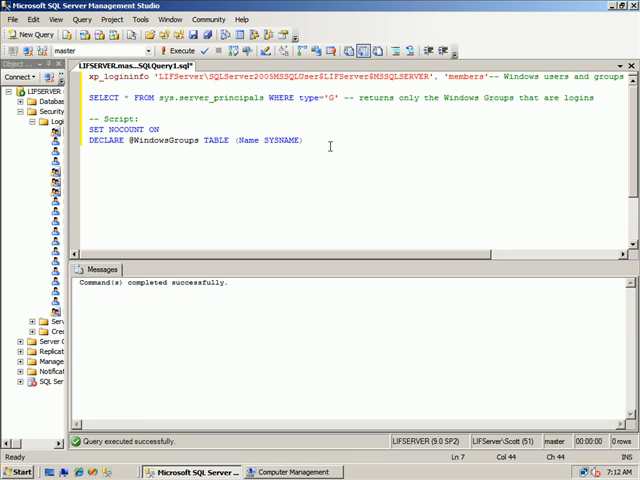
{"action": "type", "text": "INSERT @"}
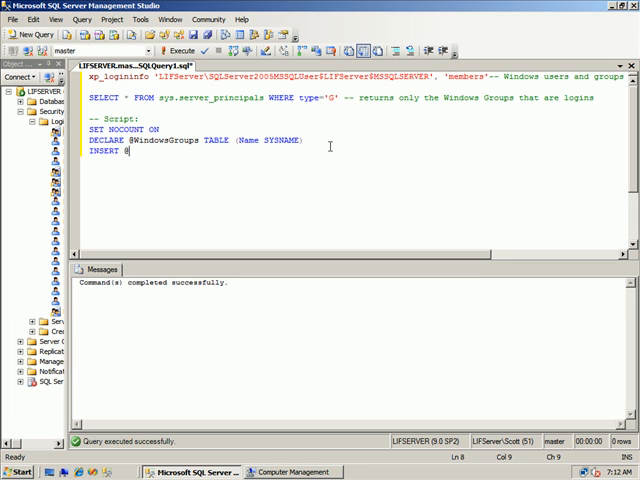
{"action": "type", "text": "@WindowsGroups"}
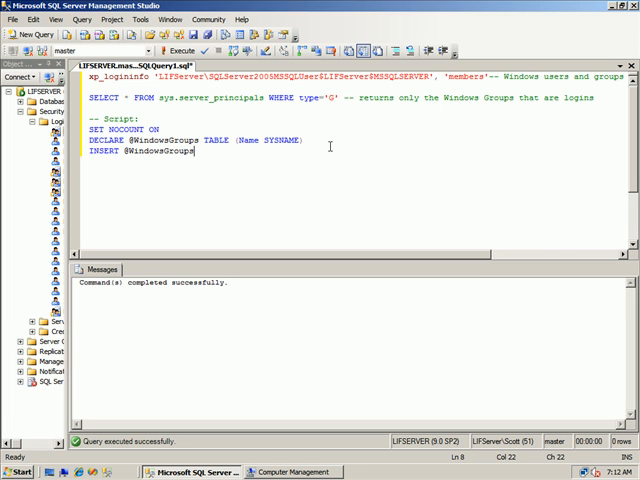
{"action": "type", "text": "SELECT"}
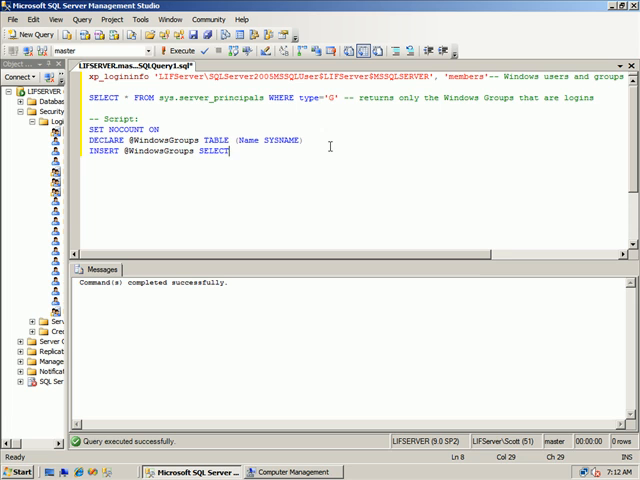
{"action": "type", "text": "name F"}
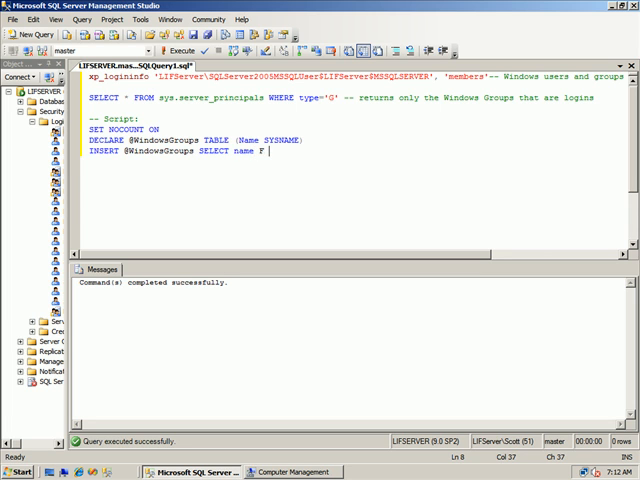
{"action": "type", "text": "ROM sys.server"}
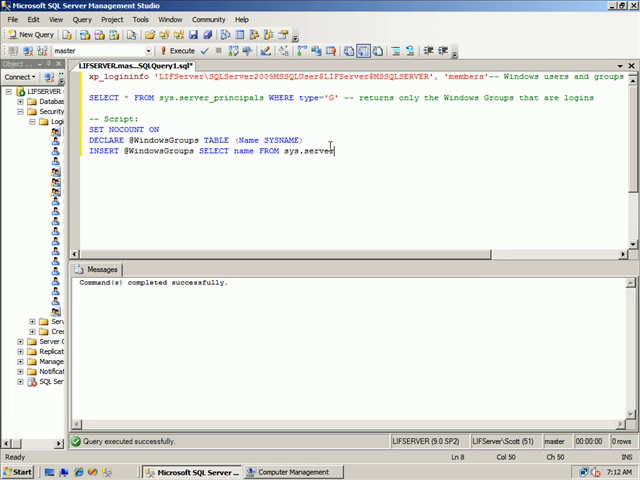
{"action": "type", "text": "_principals"}
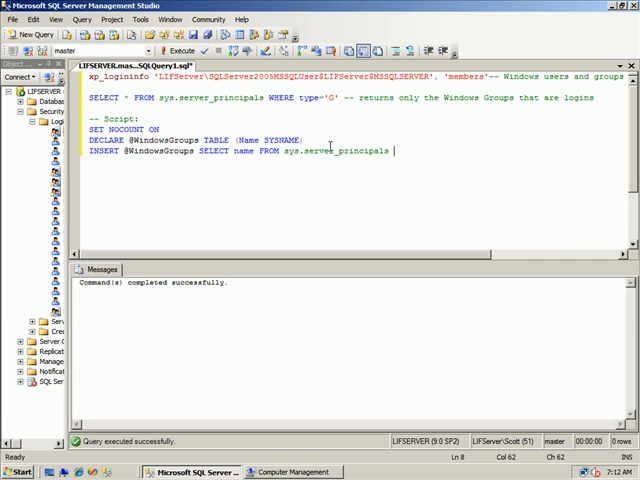
{"action": "type", "text": "WHERE type"}
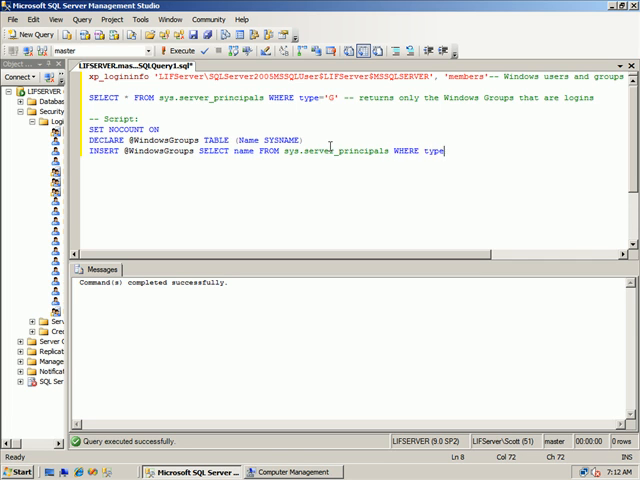
{"action": "type", "text": "='G'"}
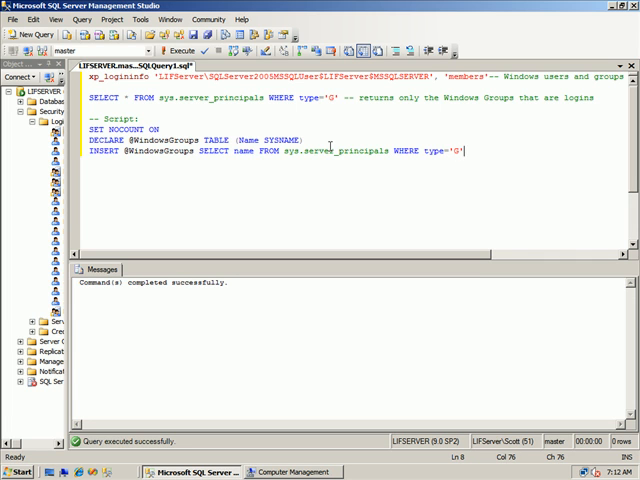
{"action": "type", "text": "N"}
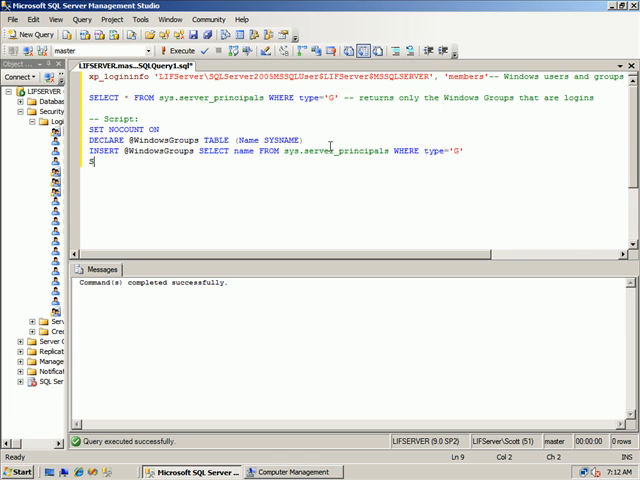
{"action": "type", "text": "SELECT * FROM"}
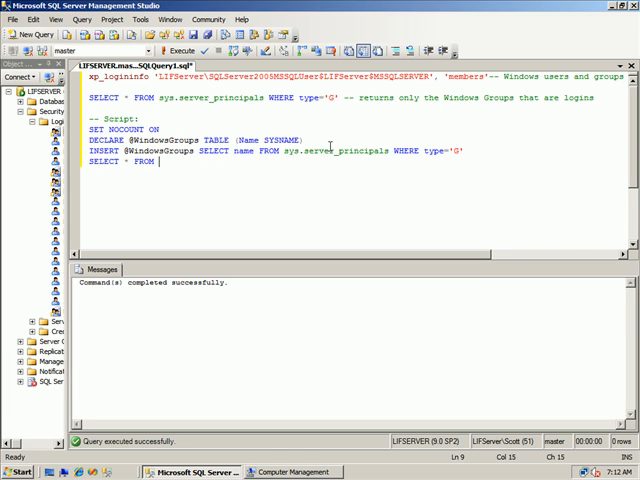
{"action": "type", "text": "@WindowsGroups"}
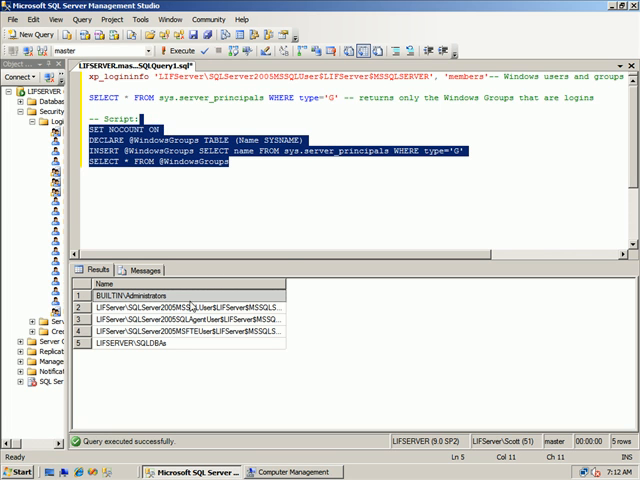
{"action": "mouse_move", "coordinate": [242, 328]}
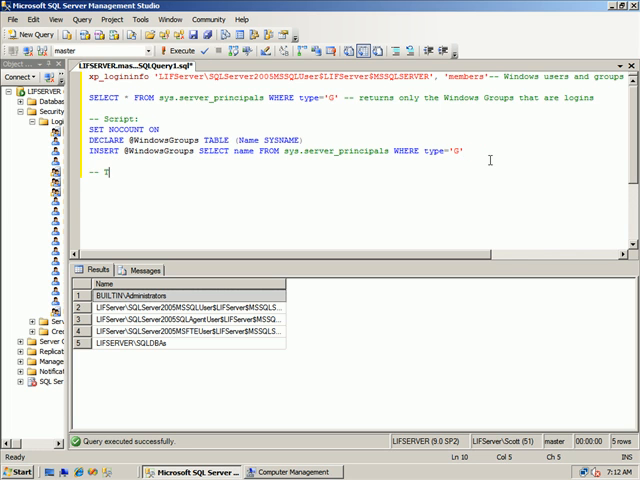
{"action": "type", "text": "he returned table contains the"}
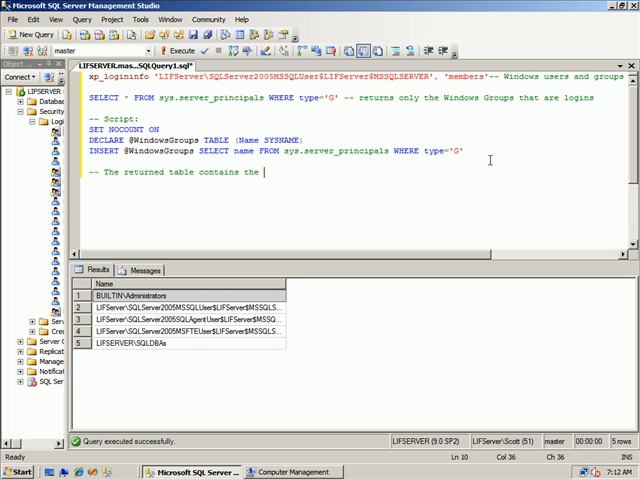
{"action": "type", "text": "users that are in the groups from @WindowsGro"}
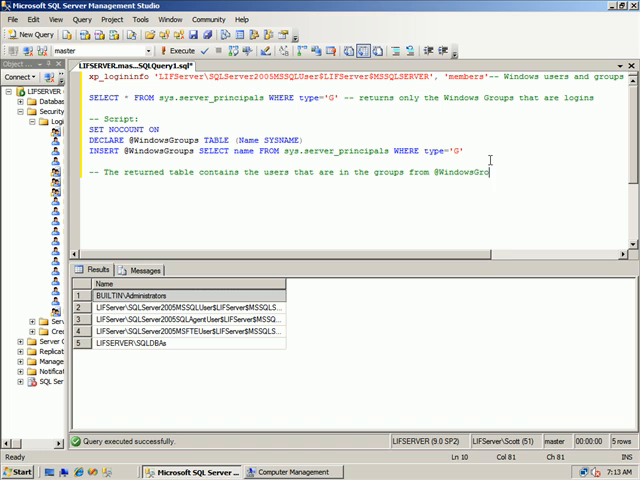
{"action": "type", "text": "ups"}
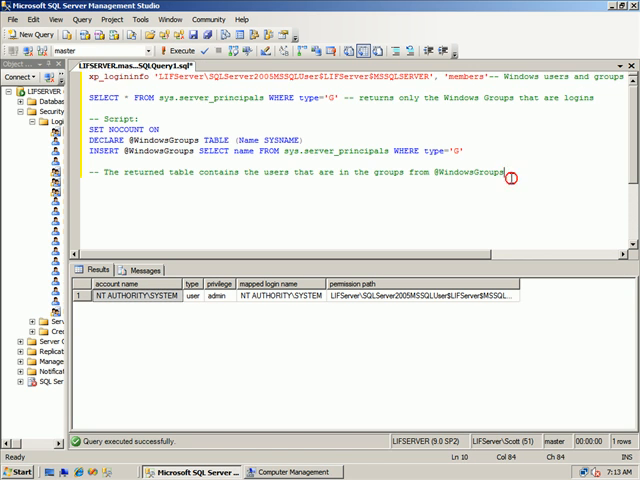
{"action": "type", "text": "CREA"}
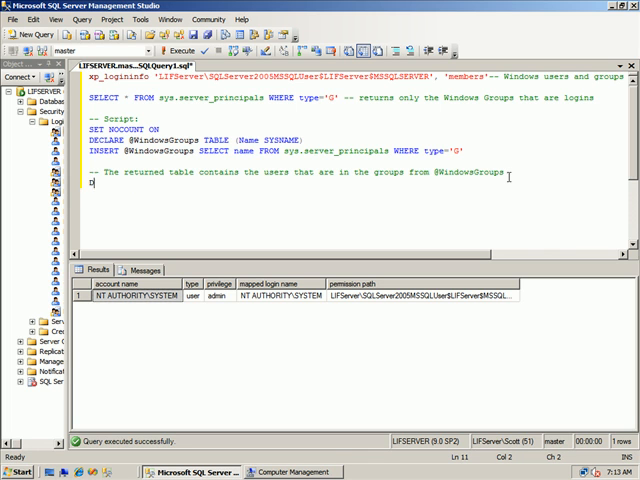
{"action": "type", "text": "DECLARE @UsersInGroups"}
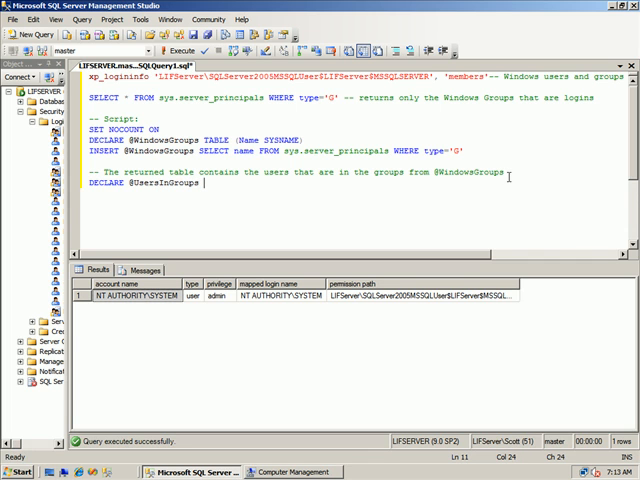
{"action": "type", "text": "TABLE ([account"}
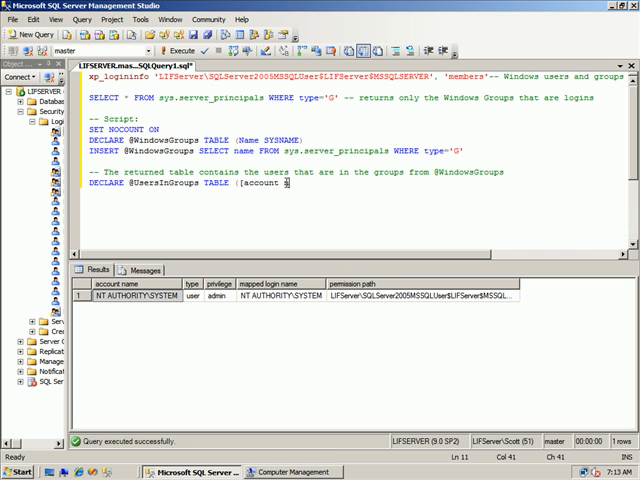
{"action": "type", "text": "name]"}
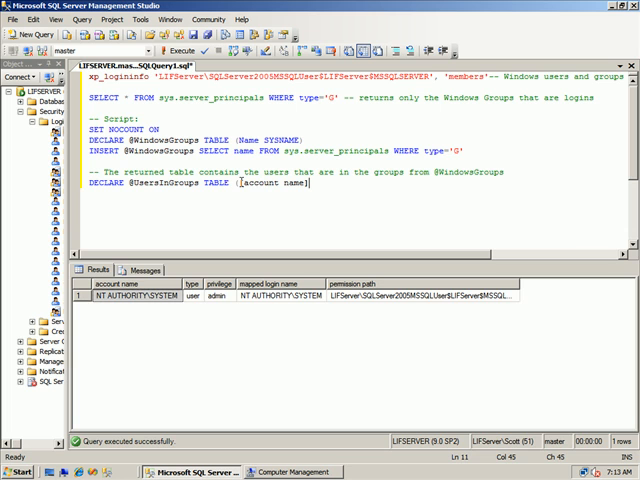
{"action": "mouse_move", "coordinate": [338, 180]}
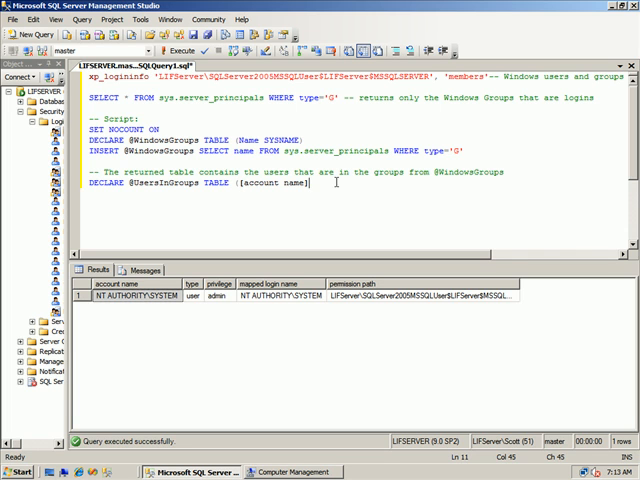
{"action": "type", "text": "SYSNAME"}
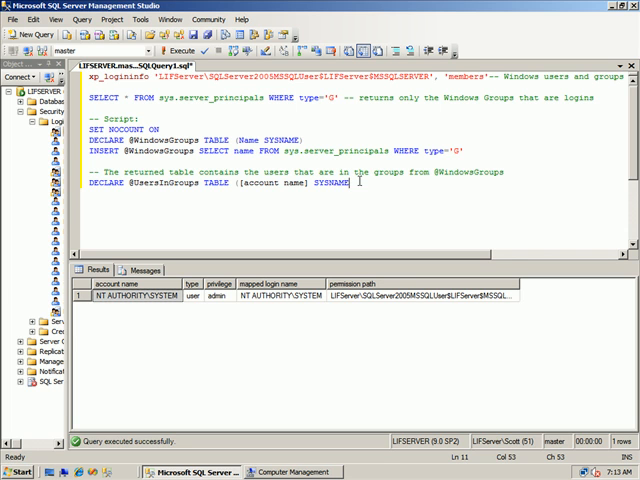
{"action": "type", "text": ","}
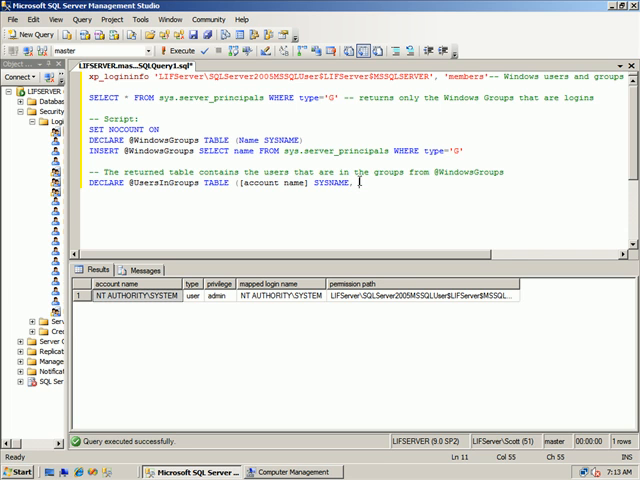
{"action": "type", "text": "type"}
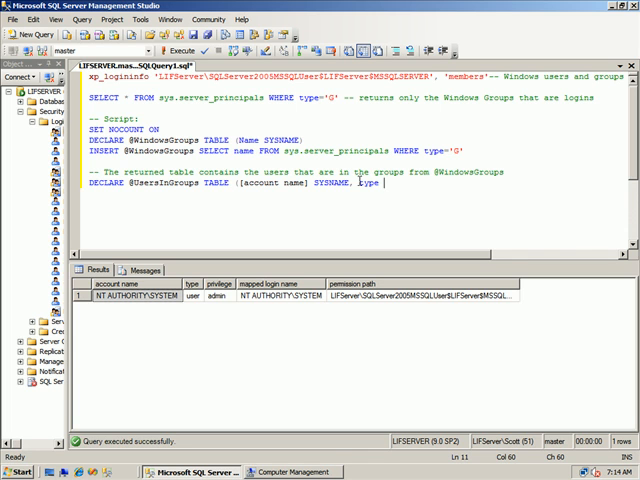
{"action": "type", "text": "SYSNAME,"}
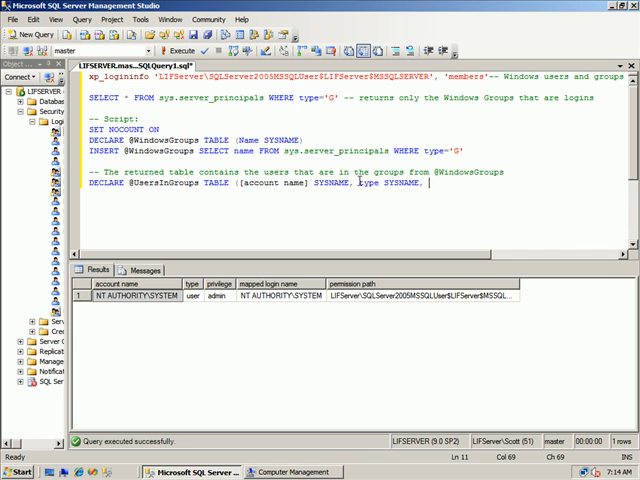
{"action": "type", "text": "privilege"}
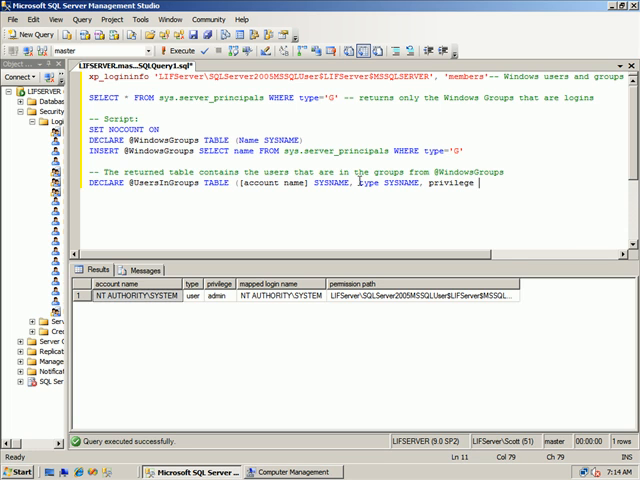
{"action": "type", "text": "SYSNAME, [mapped"}
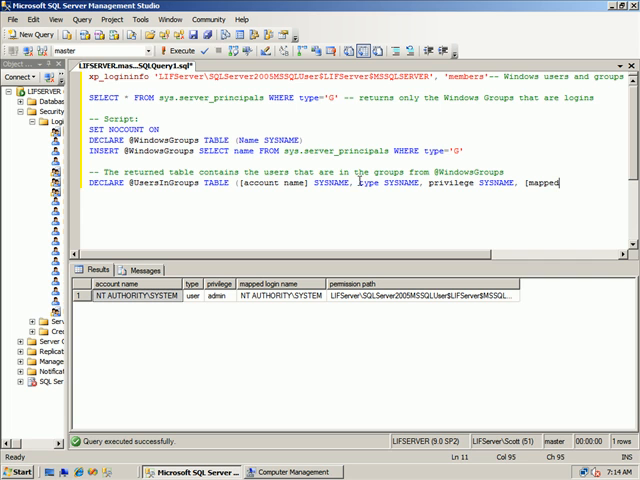
{"action": "type", "text": "login name] SYSNAME"}
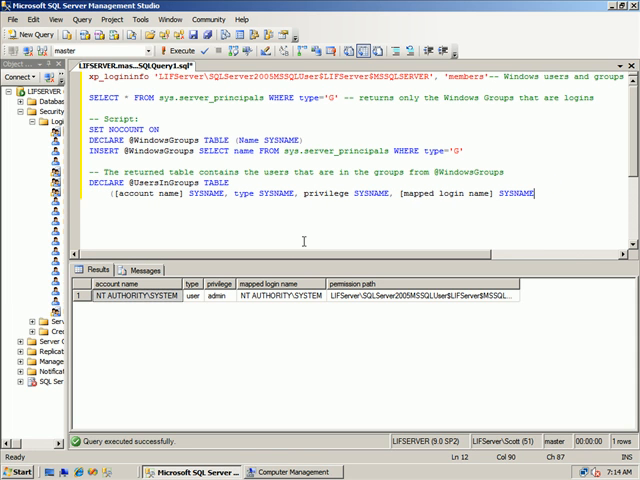
{"action": "type", "text": ","}
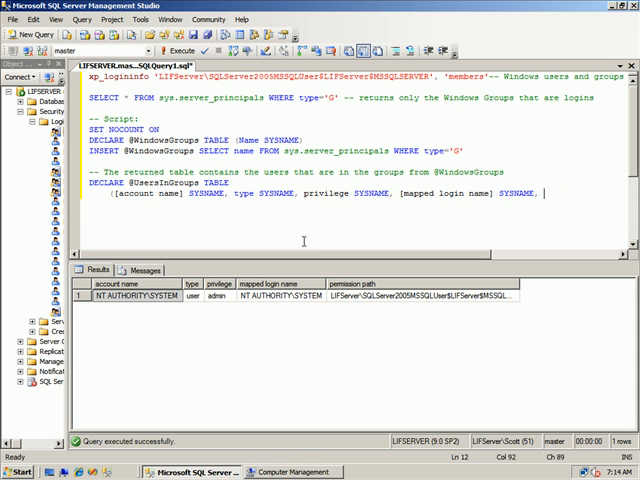
{"action": "type", "text": "[permission path"}
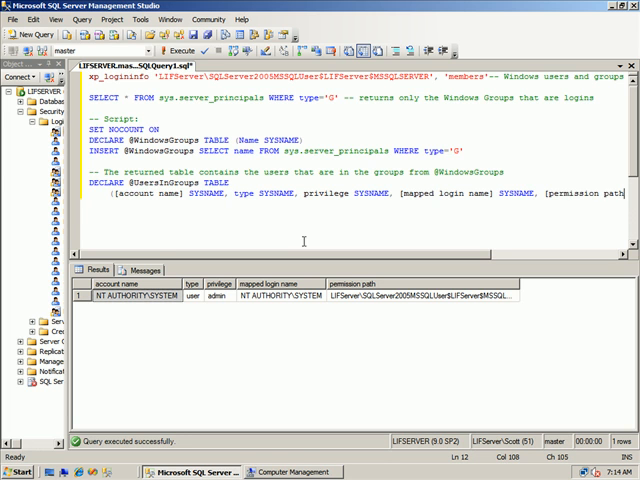
{"action": "scroll", "scroll_direction": "right", "scroll_amount": 3}
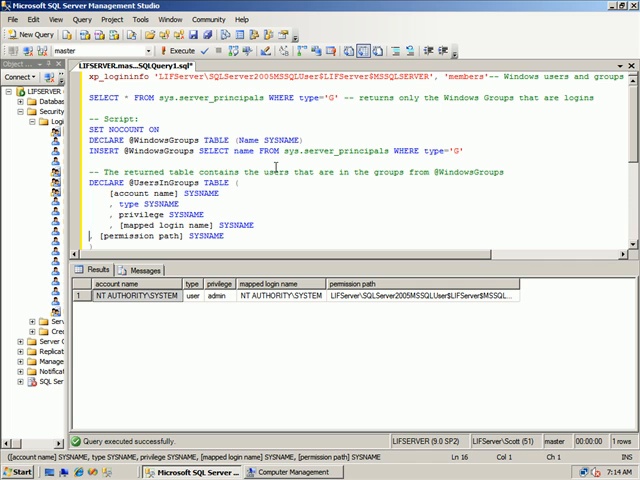
{"action": "scroll", "scroll_direction": "down", "scroll_amount": 3}
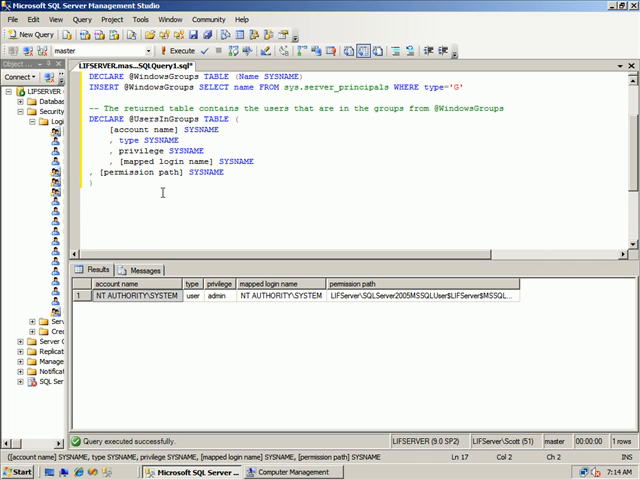
{"action": "type", "text": "INSERT @Us"}
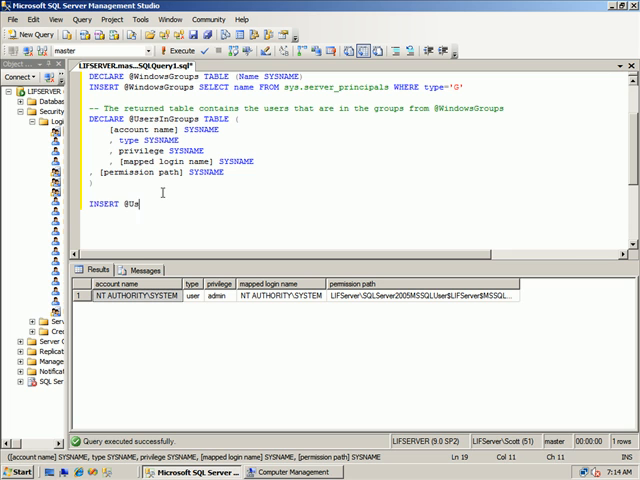
{"action": "type", "text": "ersInGroups"}
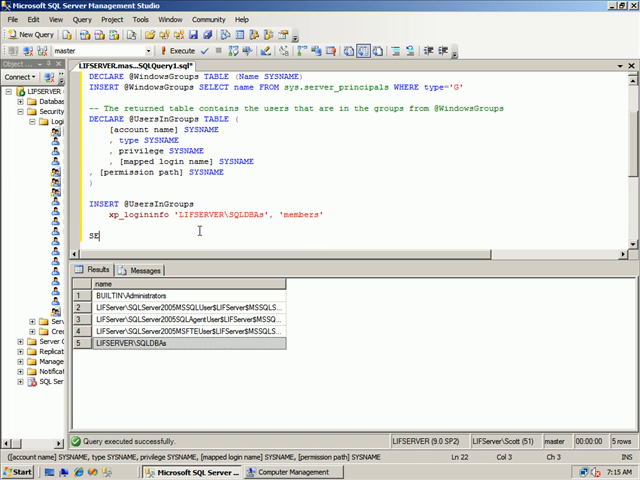
{"action": "type", "text": "ELECT * FROM @Us"}
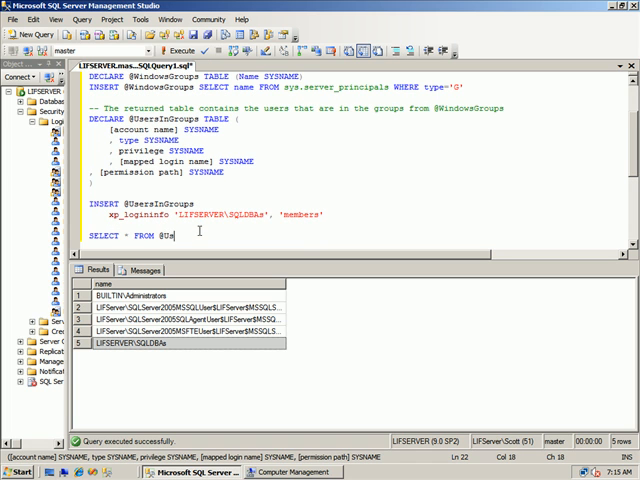
{"action": "type", "text": "ersInGroups"}
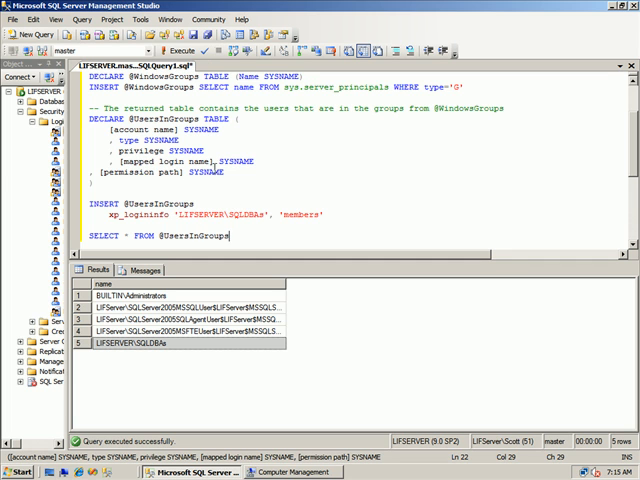
{"action": "key", "text": "ctrl+a"}
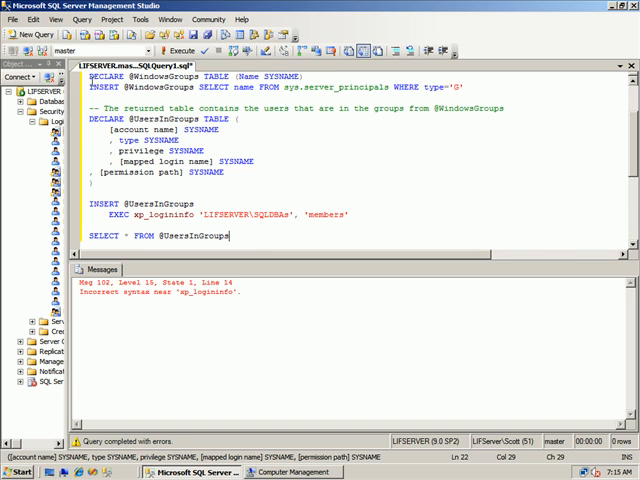
Run the fixed script, try WHERE privilege = 'admin', then remove that filter.
{"action": "left_click", "coordinate": [172, 52]}
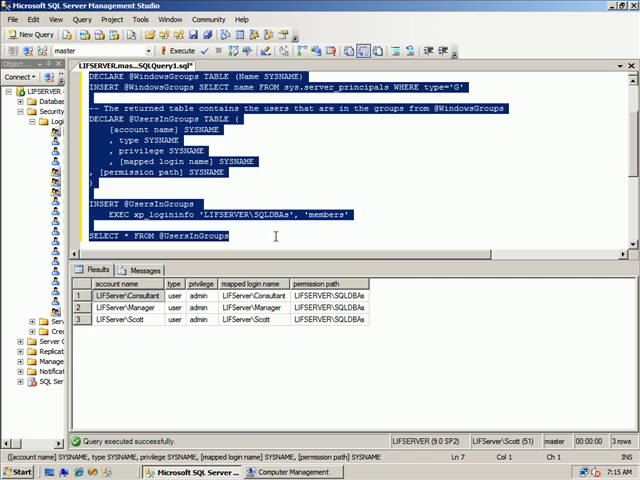
{"action": "type", "text": "WHERE privilege ="}
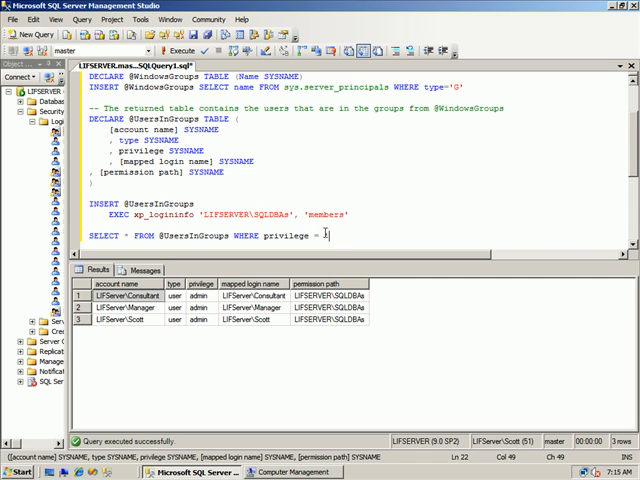
{"action": "type", "text": "'admin'"}
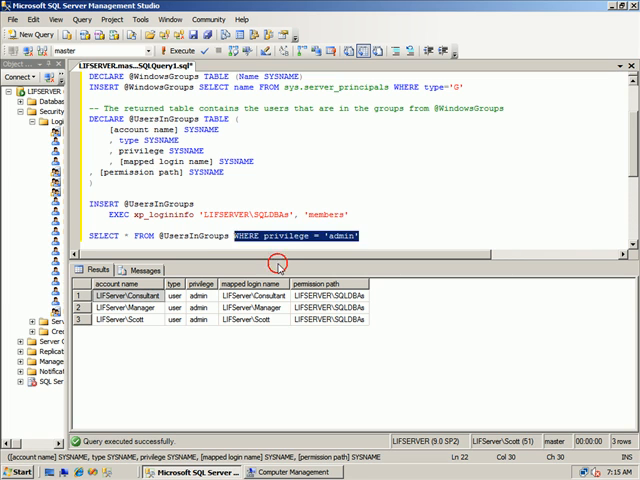
{"action": "key", "text": "Delete"}
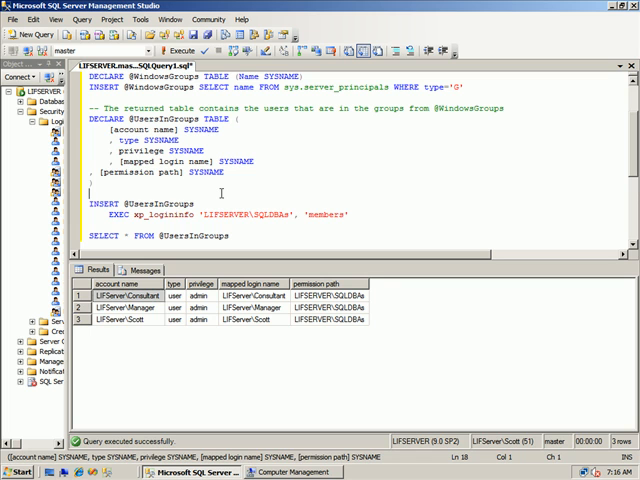
{"action": "type", "text": "DECLARE @Current"}
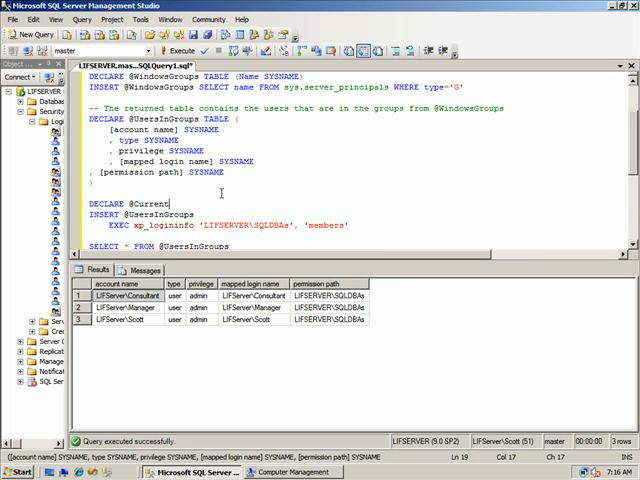
{"action": "type", "text": "Name SYSNAME"}
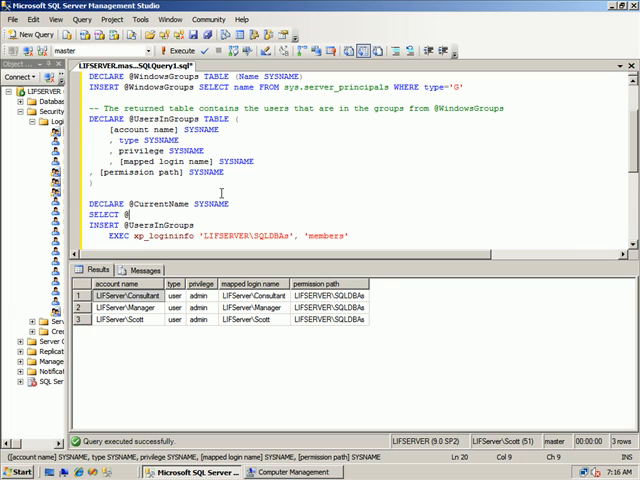
{"action": "type", "text": "TOP 1"}
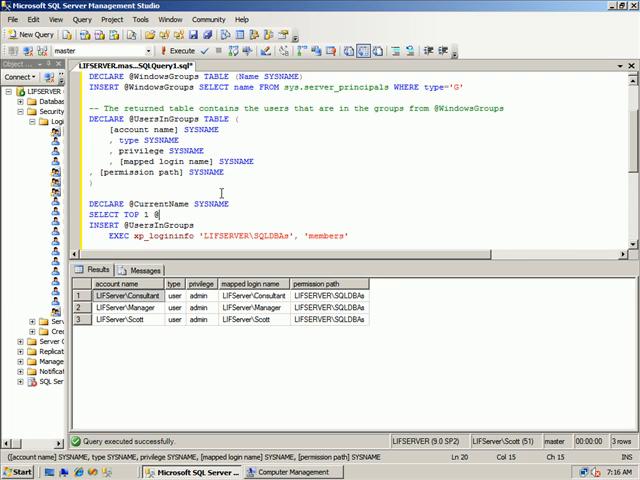
{"action": "type", "text": "@CurrentName ="}
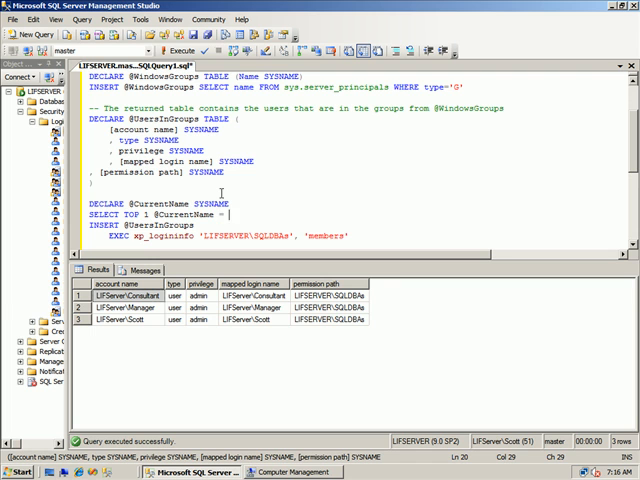
{"action": "type", "text": "name FROM @WindowsGroups"}
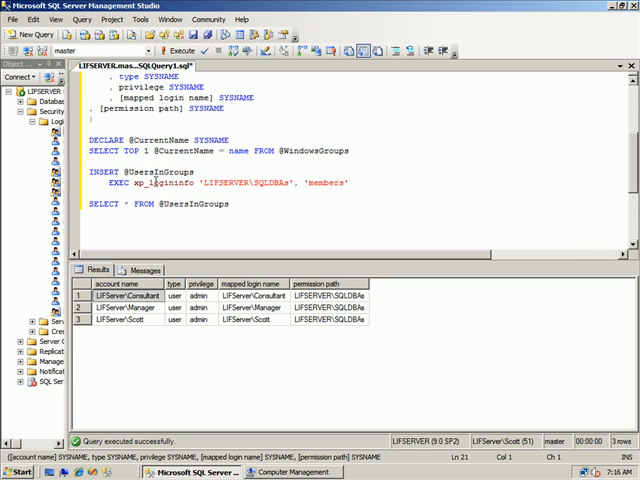
{"action": "type", "text": "WHILE @Current"}
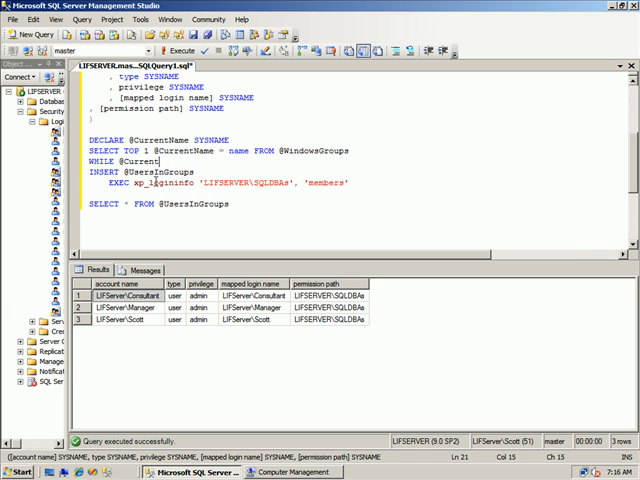
{"action": "type", "text": "Name IS N"}
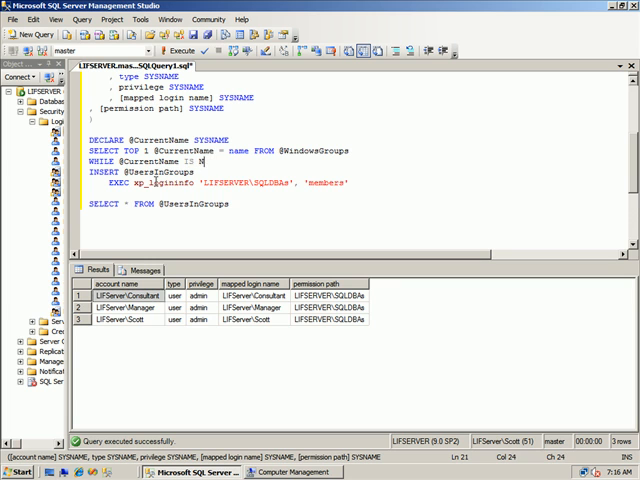
{"action": "type", "text": "OT NULL"}
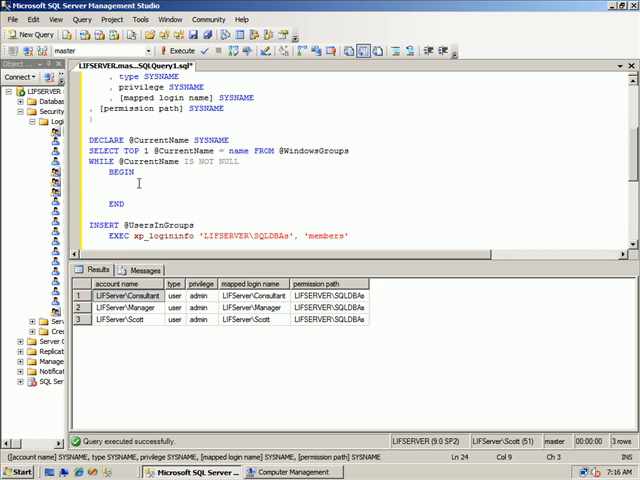
{"action": "type", "text": "DELETE"}
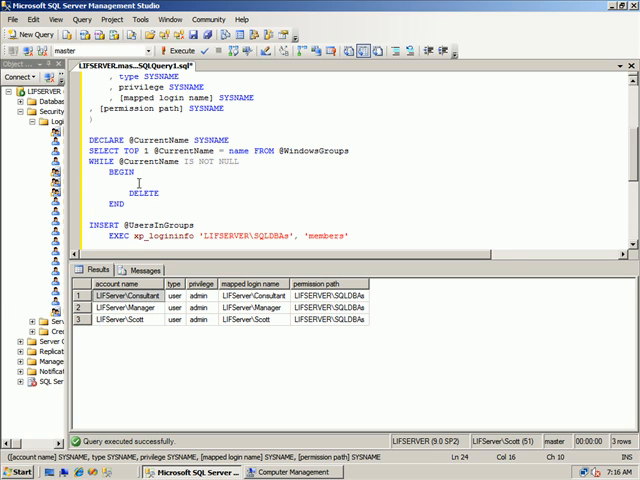
{"action": "type", "text": "@WindowsGrops WHERE nam"}
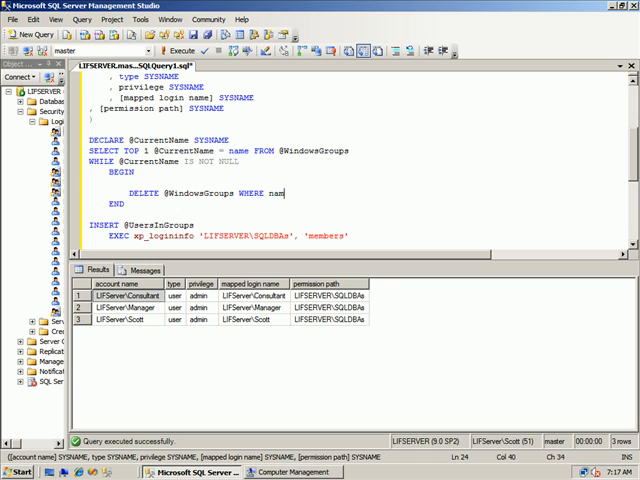
{"action": "type", "text": "=@CurrentName"}
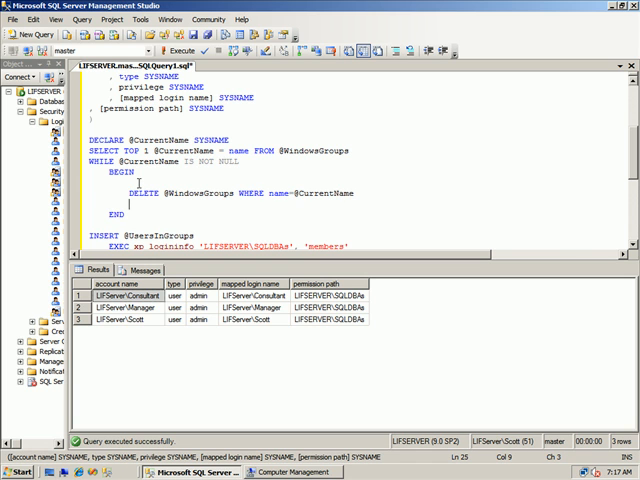
{"action": "type", "text": "SET @CurrentNa"}
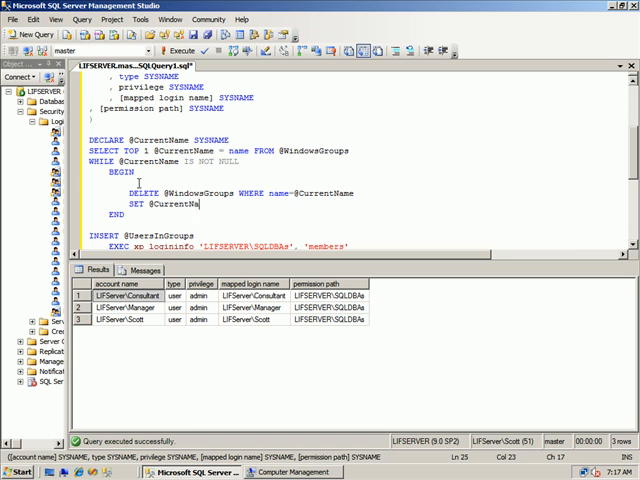
{"action": "type", "text": "= NULL"}
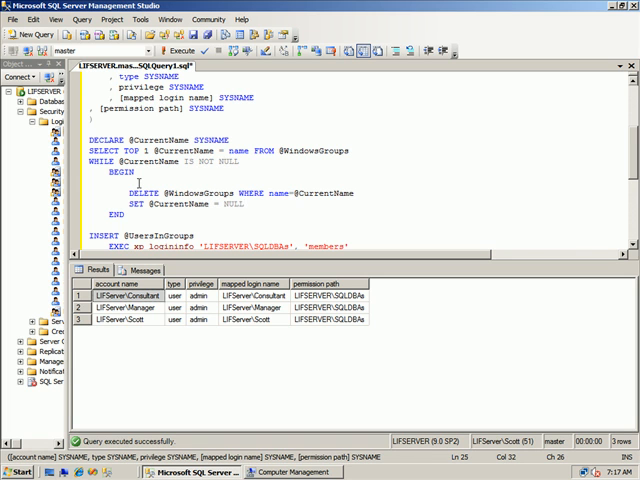
{"action": "mouse_move", "coordinate": [276, 212]}
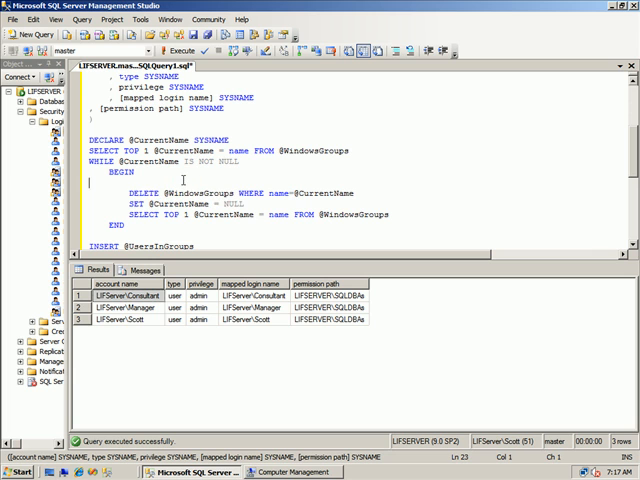
{"action": "type", "text": "EXEC"}
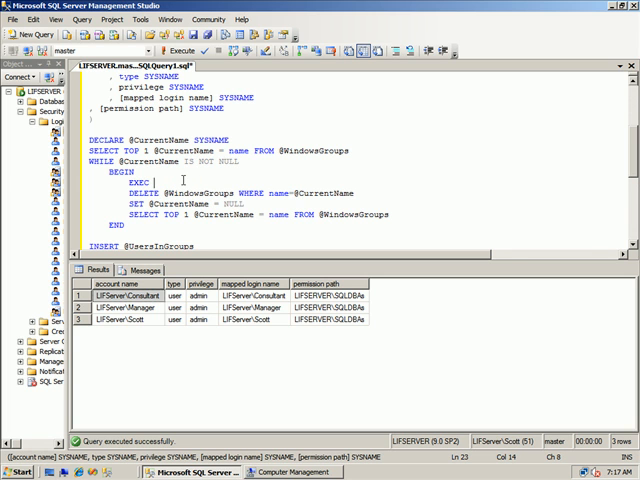
{"action": "type", "text": "xp_logininfo"}
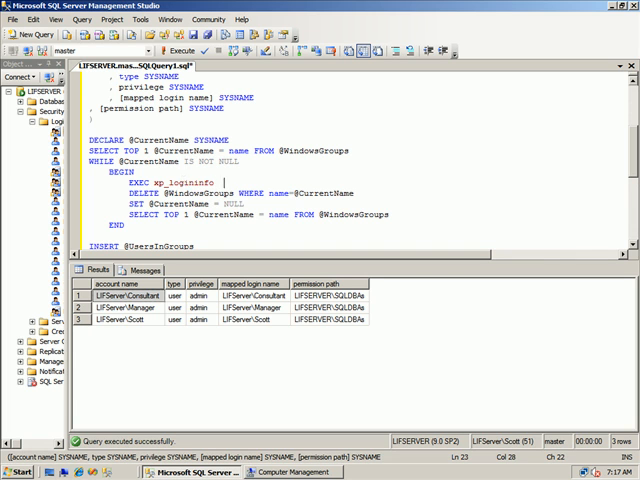
{"action": "type", "text": "@CurrentName"}
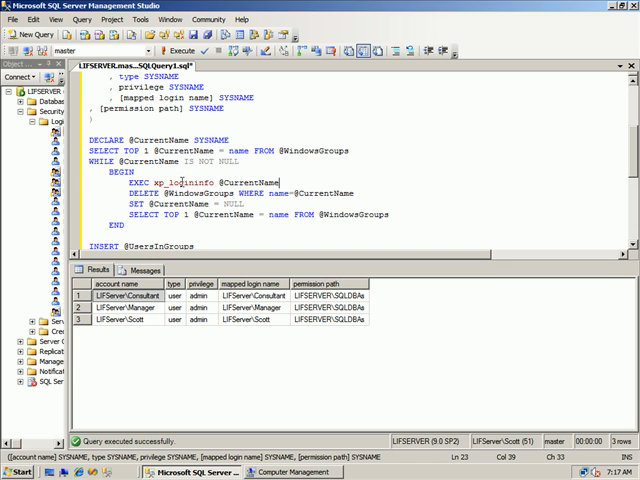
{"action": "double_click", "coordinate": [322, 150]}
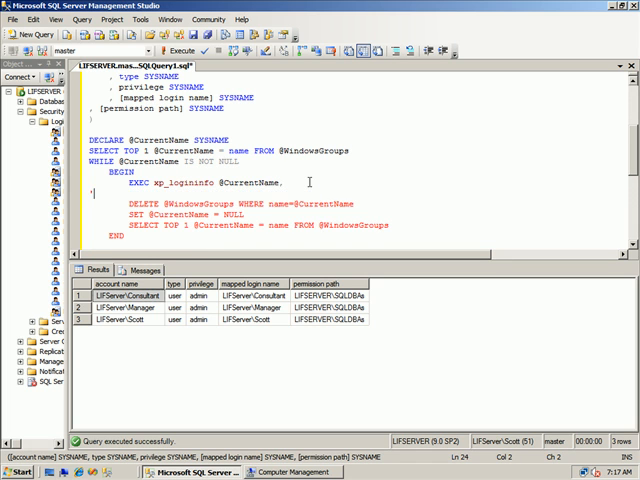
{"action": "type", "text": "'members"}
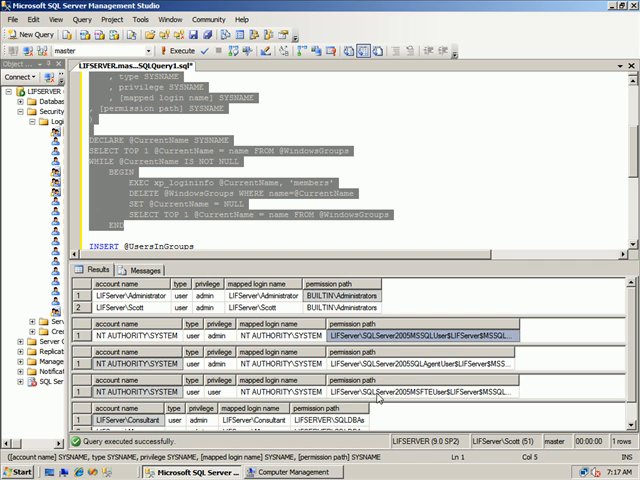
Run the loop and review the separate member result grid returned for each Windows group.
{"action": "scroll", "scroll_direction": "down", "scroll_amount": 3}
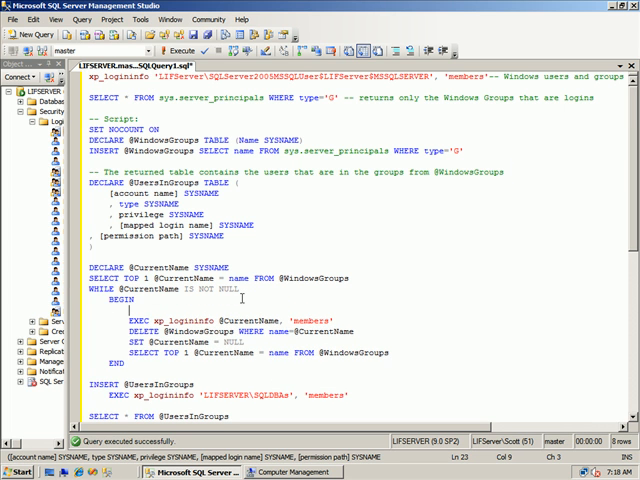
{"action": "type", "text": "INSERT @Users"}
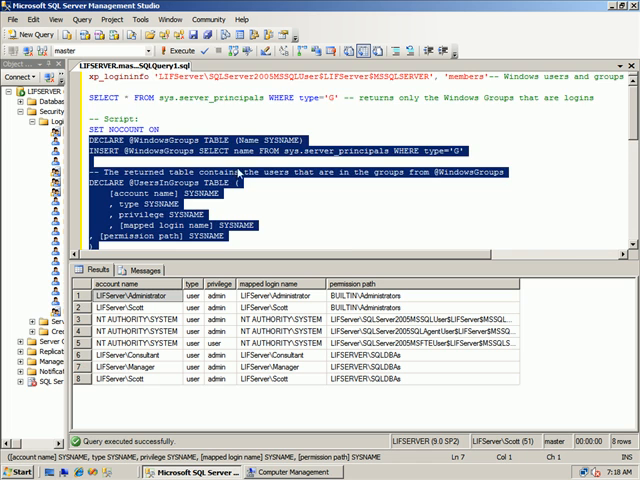
{"action": "scroll", "scroll_direction": "down", "scroll_amount": 3}
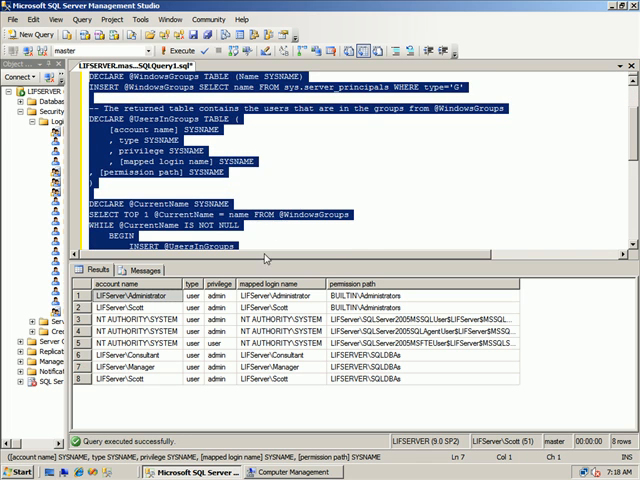
{"action": "scroll", "scroll_direction": "down", "scroll_amount": 3}
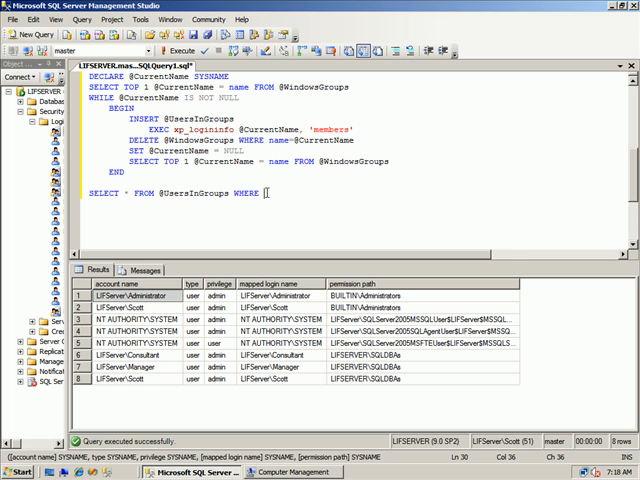
{"action": "type", "text": "privilege='admin"}
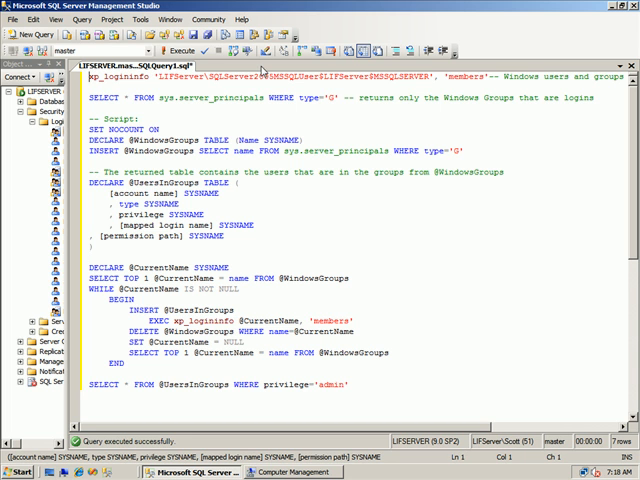
{"action": "scroll", "scroll_direction": "down", "scroll_amount": 3}
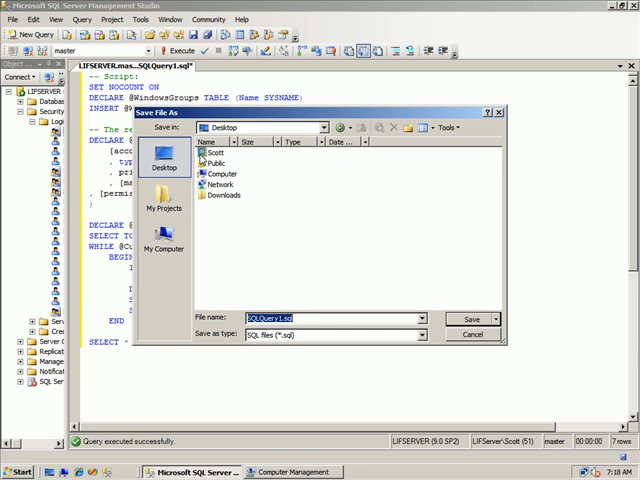
Save the script to the Desktop as an .sql file named with 'a2-' and 'xp_log…'.
{"action": "type", "text": "a2-"}
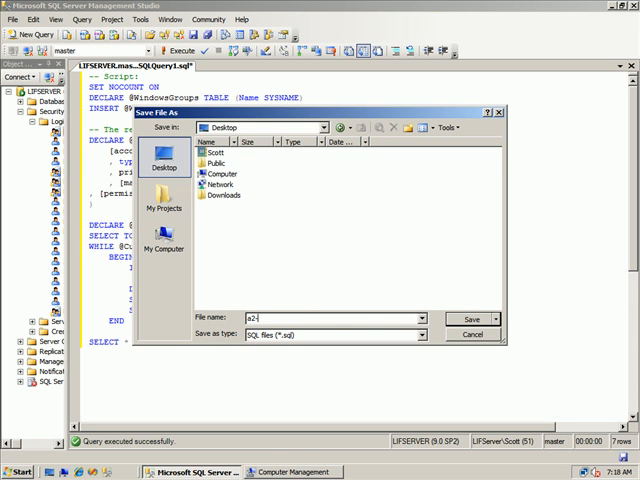
{"action": "type", "text": "xp_logininfo"}
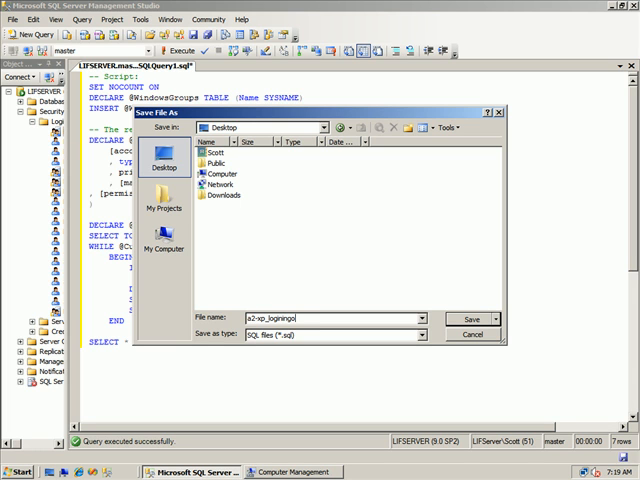
{"action": "mouse_move", "coordinate": [296, 318]}
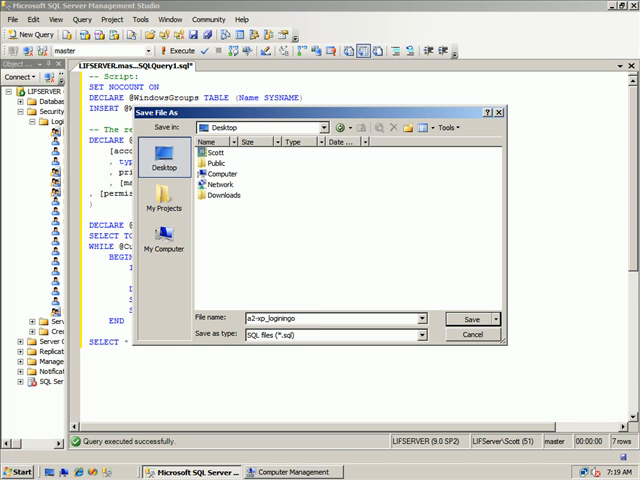
{"action": "left_click", "coordinate": [470, 318]}
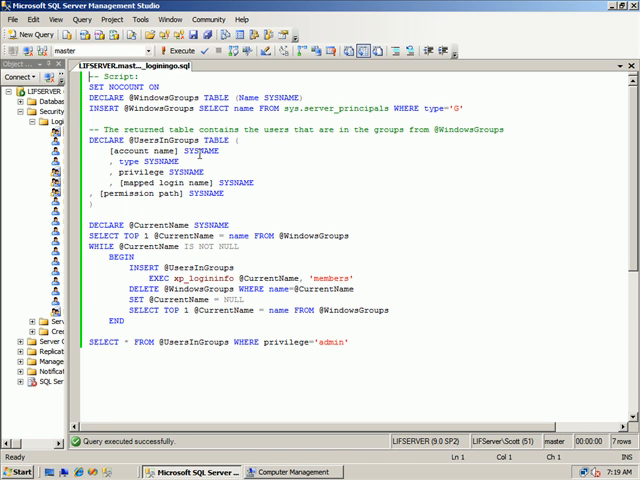